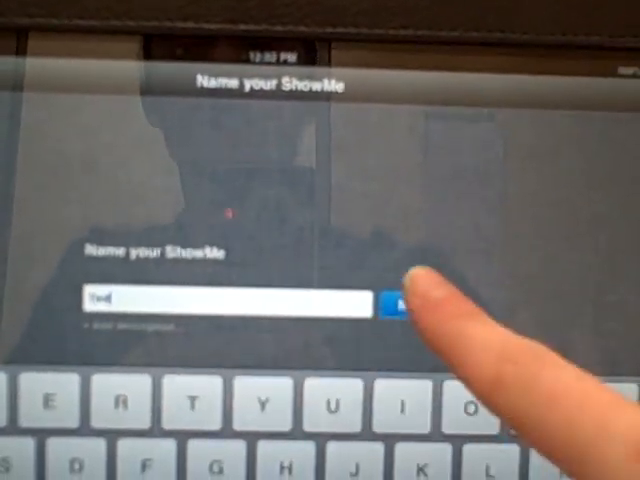
Step: Confirm the lesson name 'Test' so it saves into My ShowMes beside 'Apples'
left_click(396, 304)
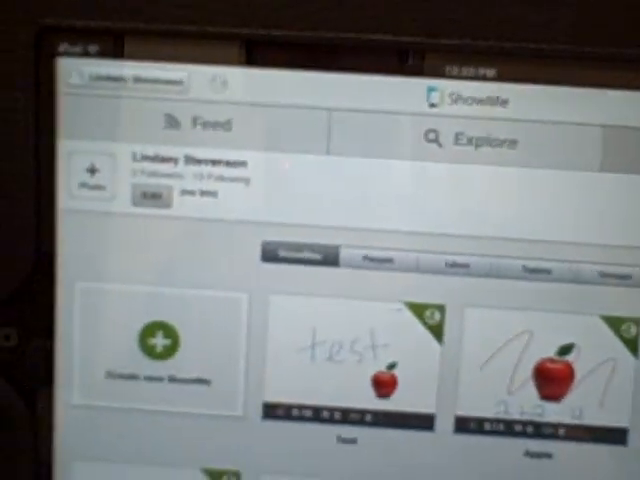
Step: Return to the iPad home screen, leaving ShowMe with the Test lesson saved
key("home")
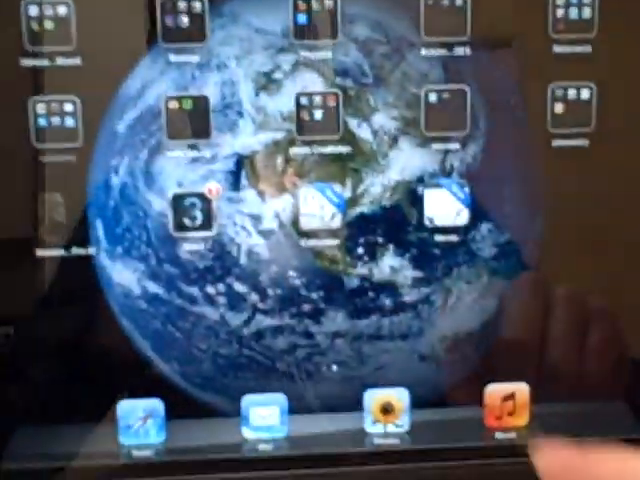